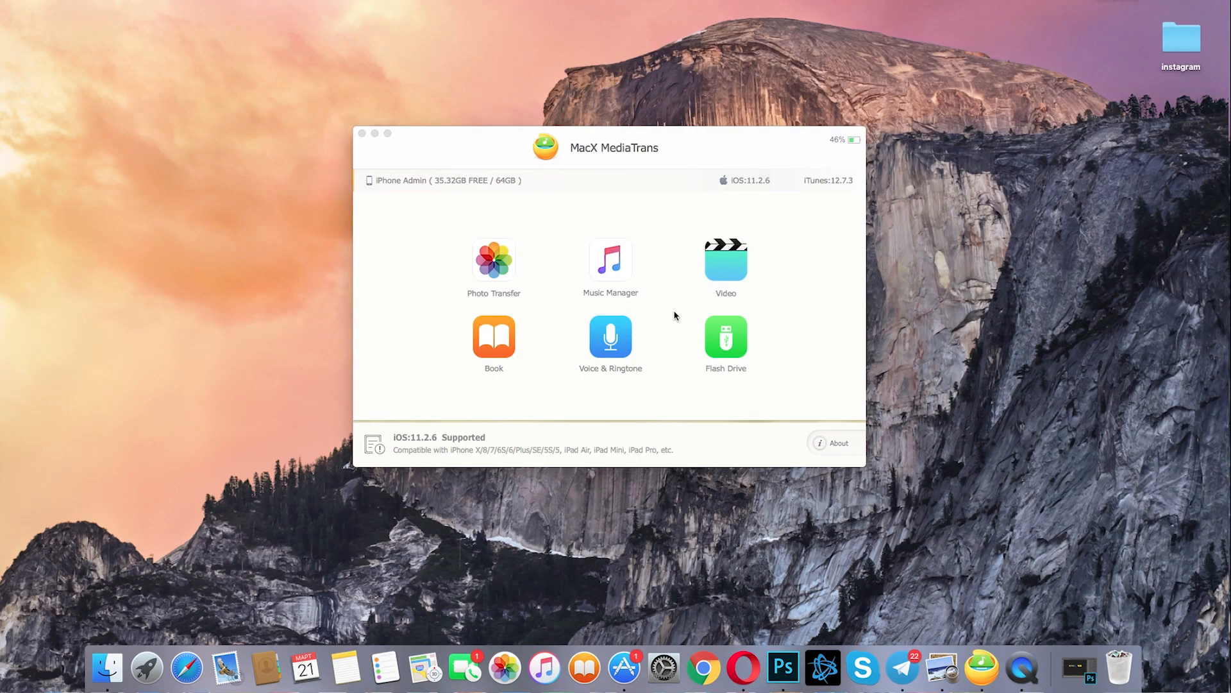
Bring up the connected iPhone's music library, listing its 31 tracks
{"action": "left_click", "coordinate": [611, 261]}
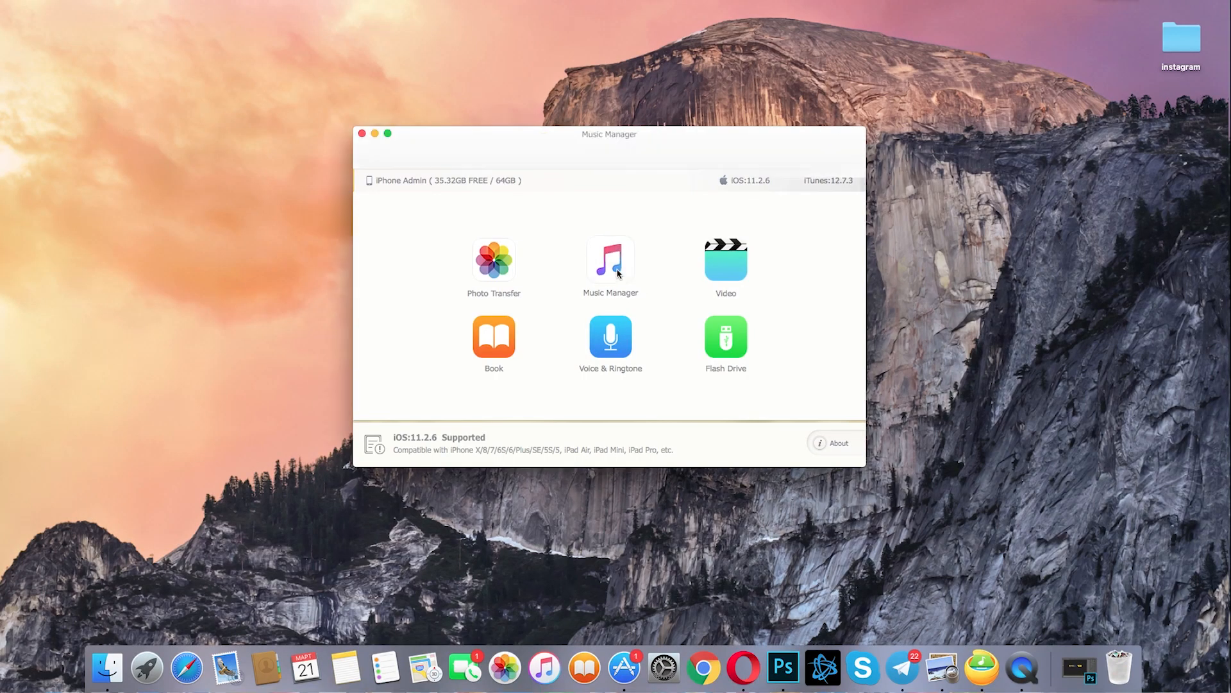
{"action": "left_click", "coordinate": [611, 261]}
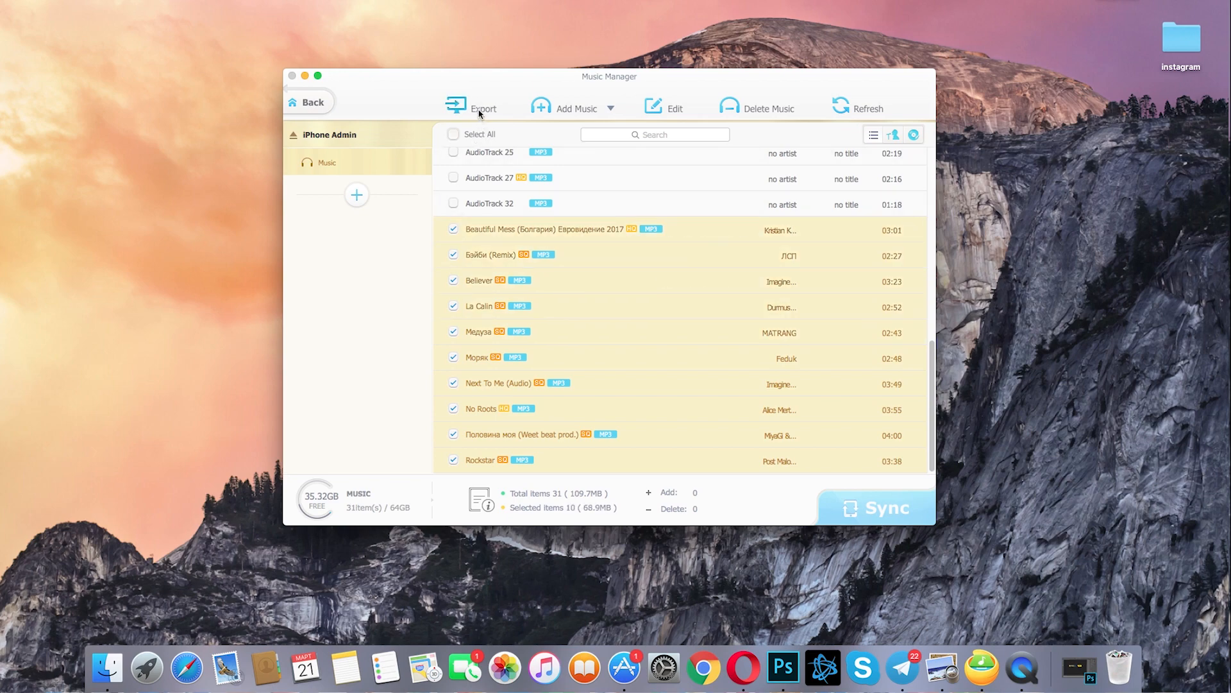
Uncheck the Select All box so zero of the 31 tracks are selected
{"action": "left_click", "coordinate": [452, 135]}
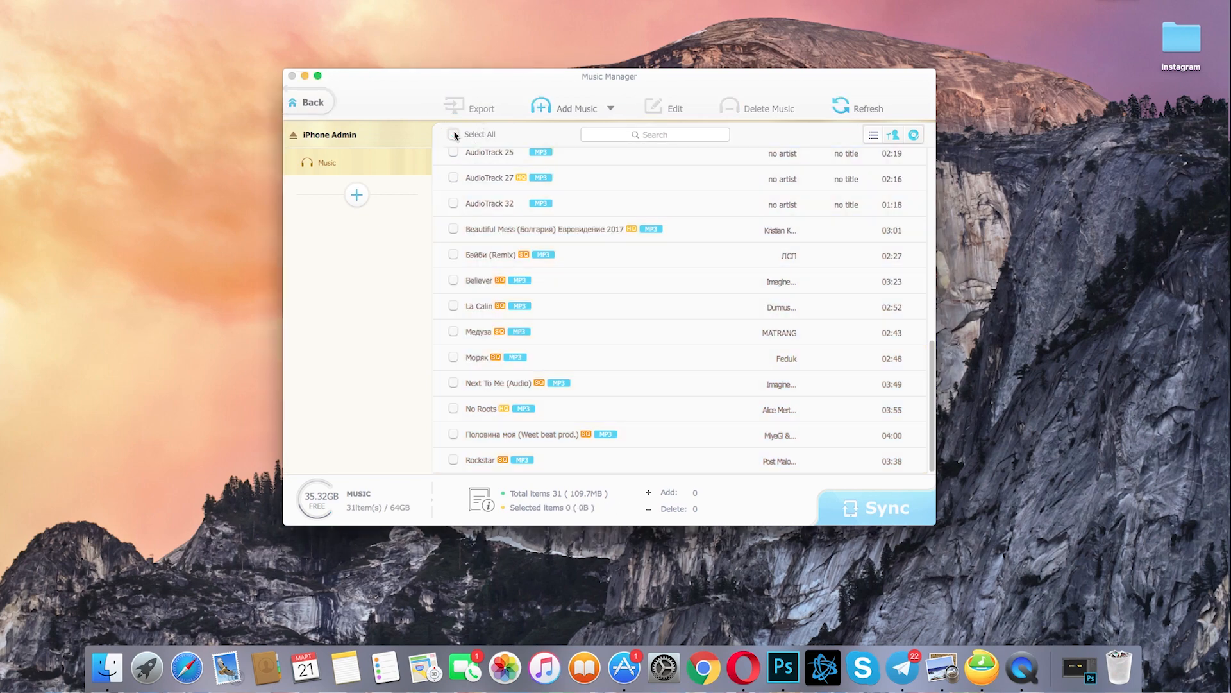